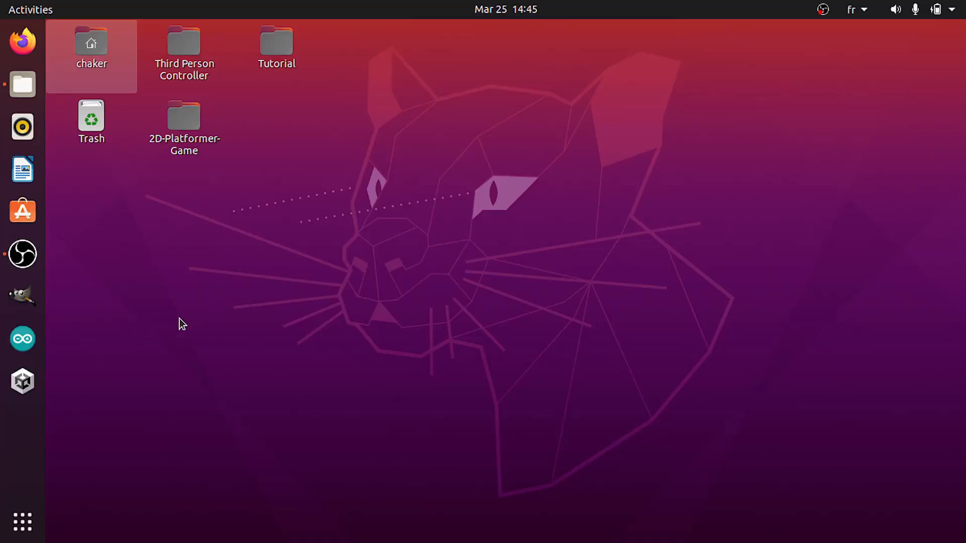
Step: Launch Arduino IDE from the Ubuntu dock to show the empty Tutorial sketch
left_click(22, 339)
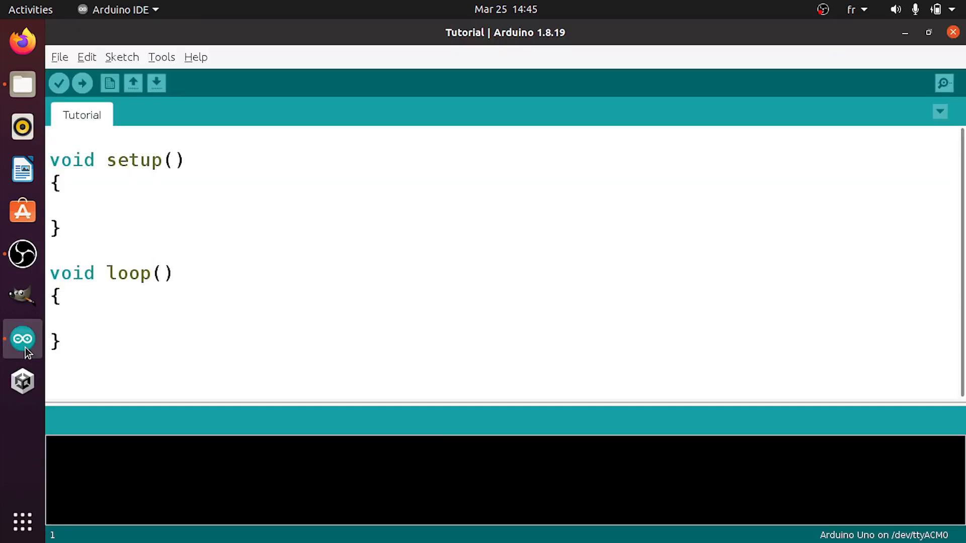
mouse_move(159, 46)
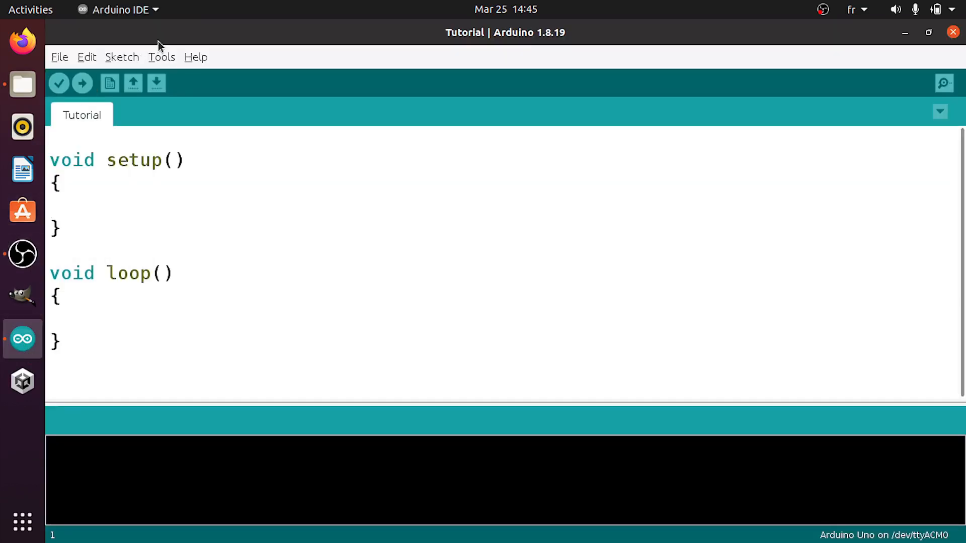
left_click(161, 57)
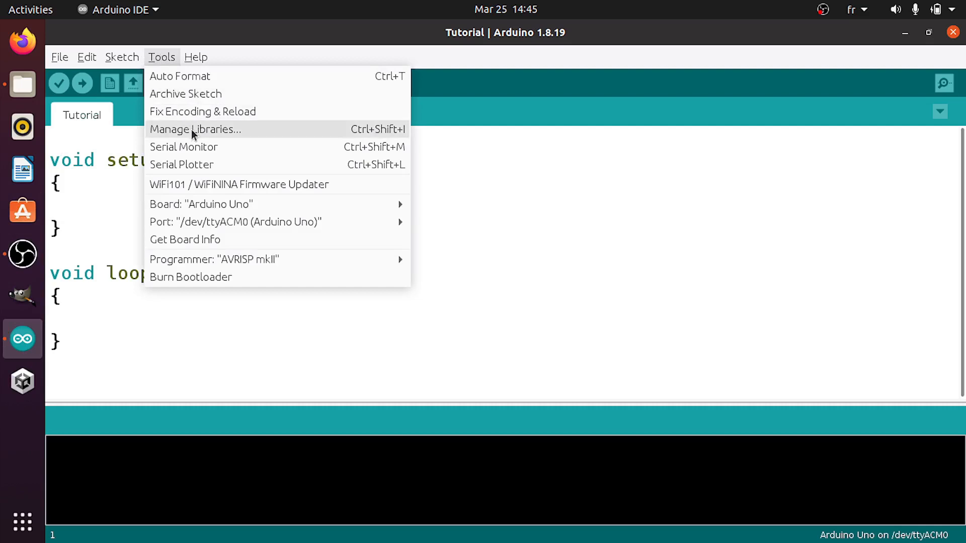
left_click(195, 130)
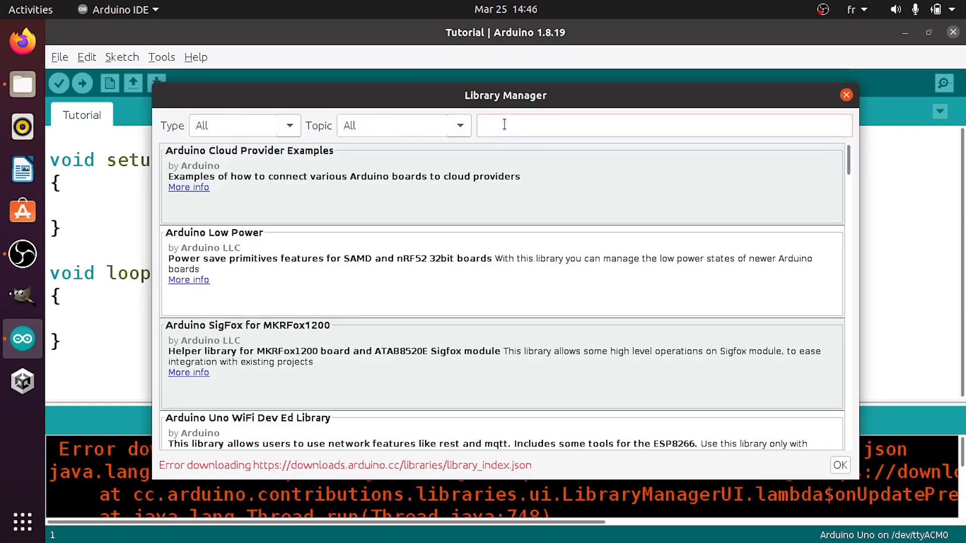
type("keypad")
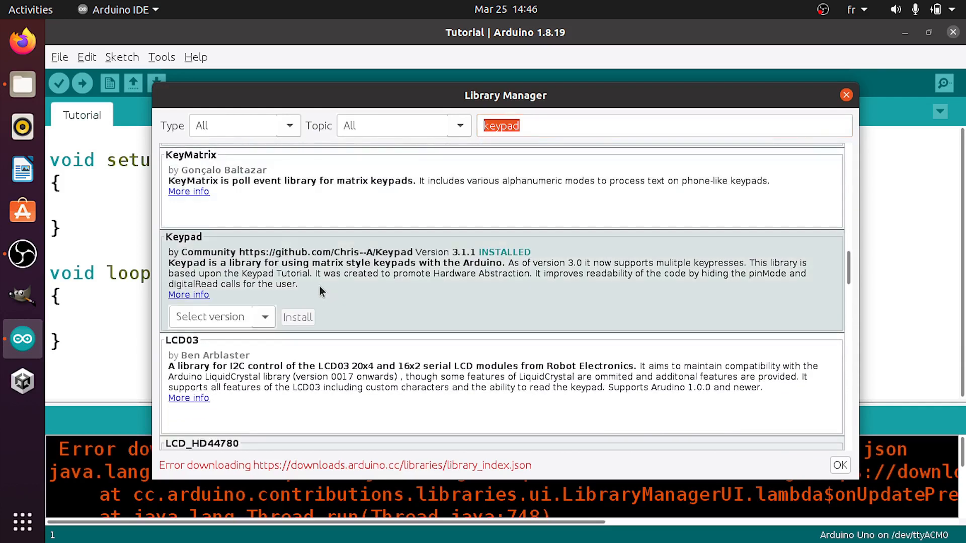
mouse_move(189, 242)
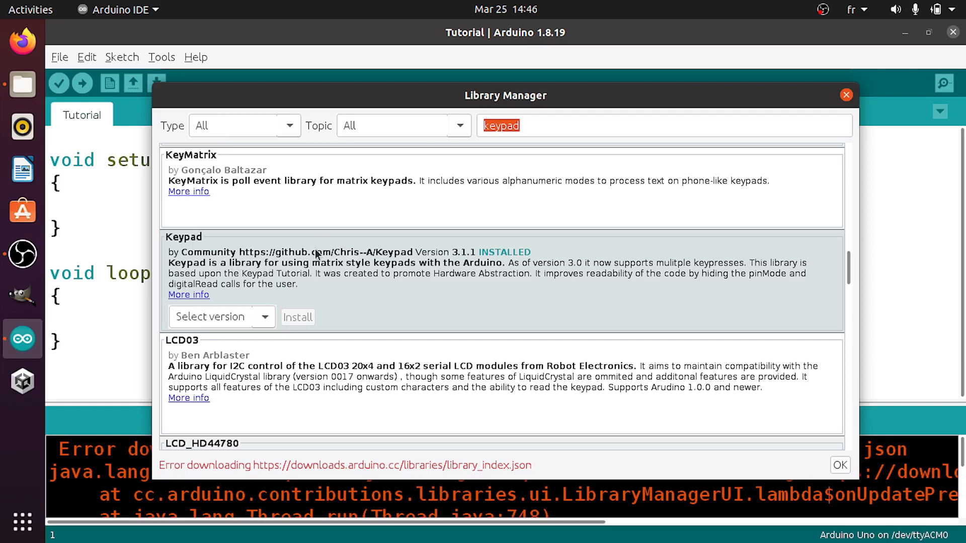
mouse_move(437, 277)
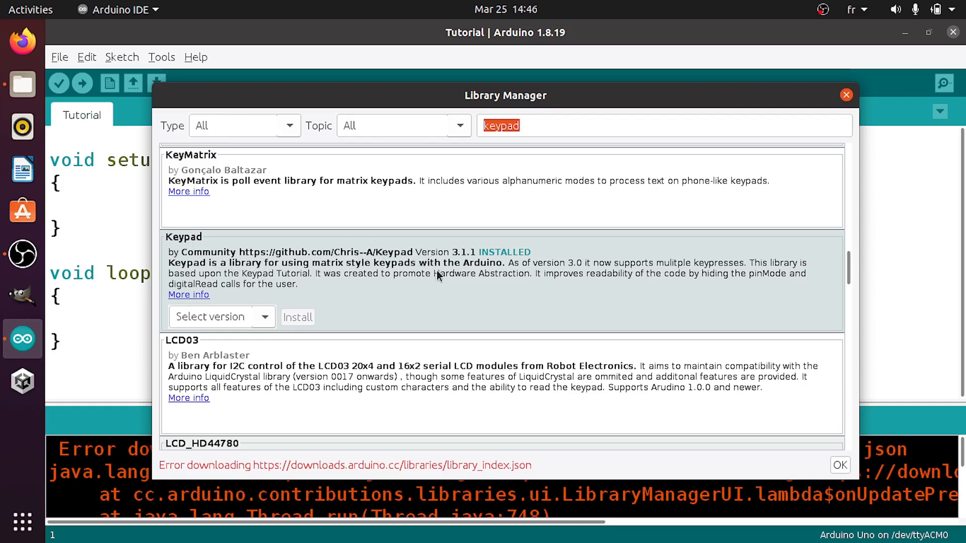
mouse_move(327, 313)
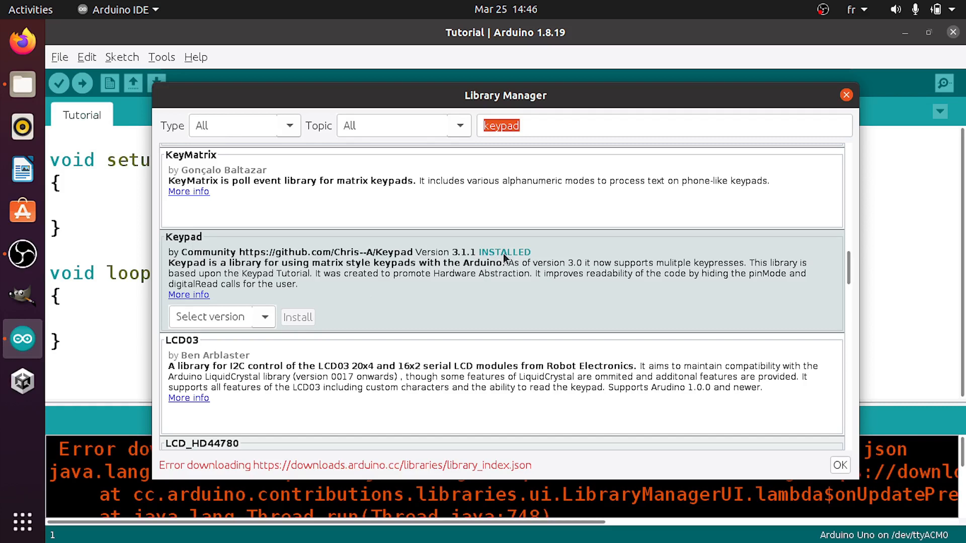
left_click(846, 95)
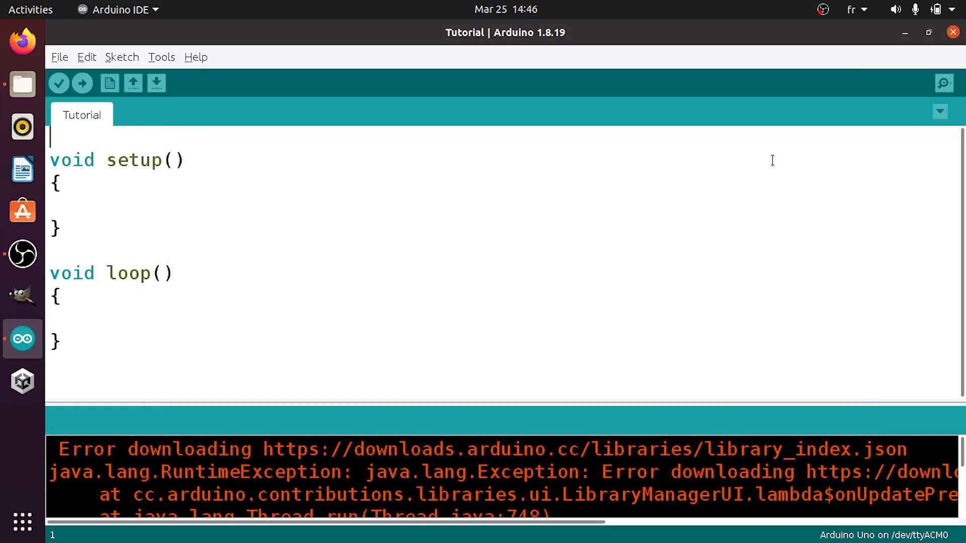
mouse_move(86, 57)
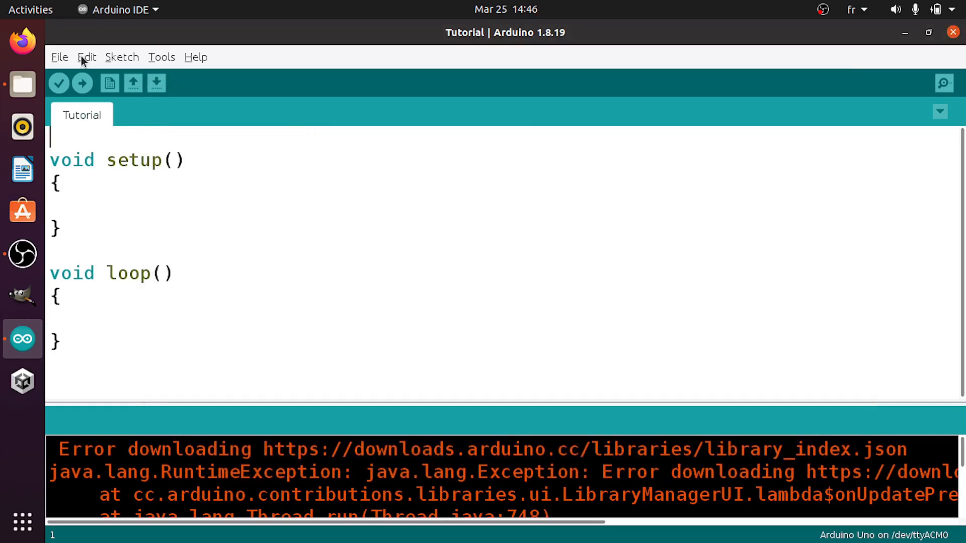
Step: Open the Keypad library's CustomKeypad example from File > Examples
left_click(59, 57)
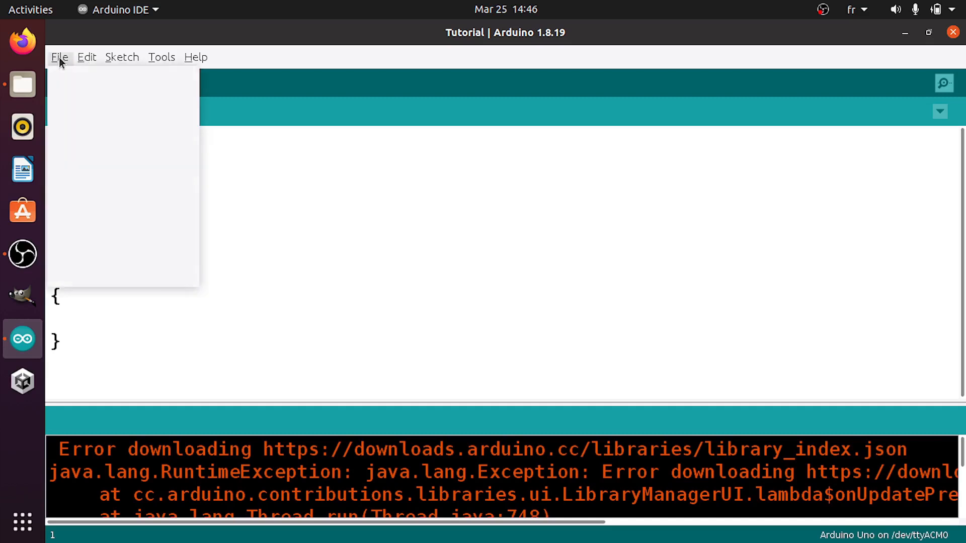
mouse_move(82, 129)
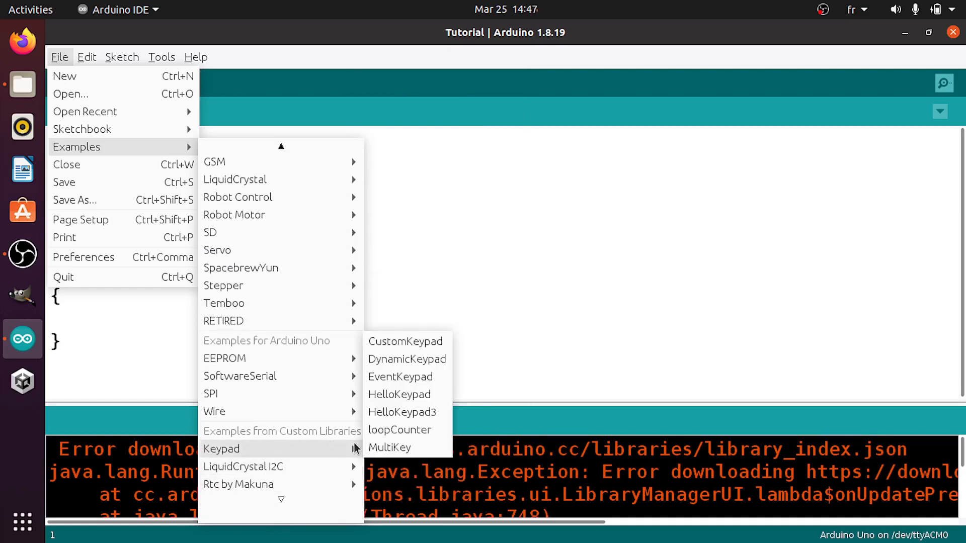
mouse_move(400, 377)
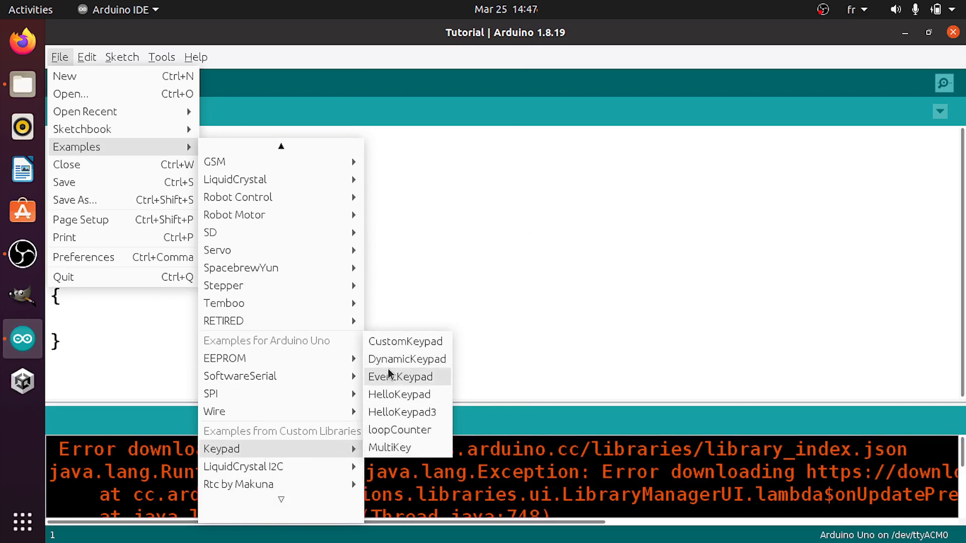
mouse_move(405, 341)
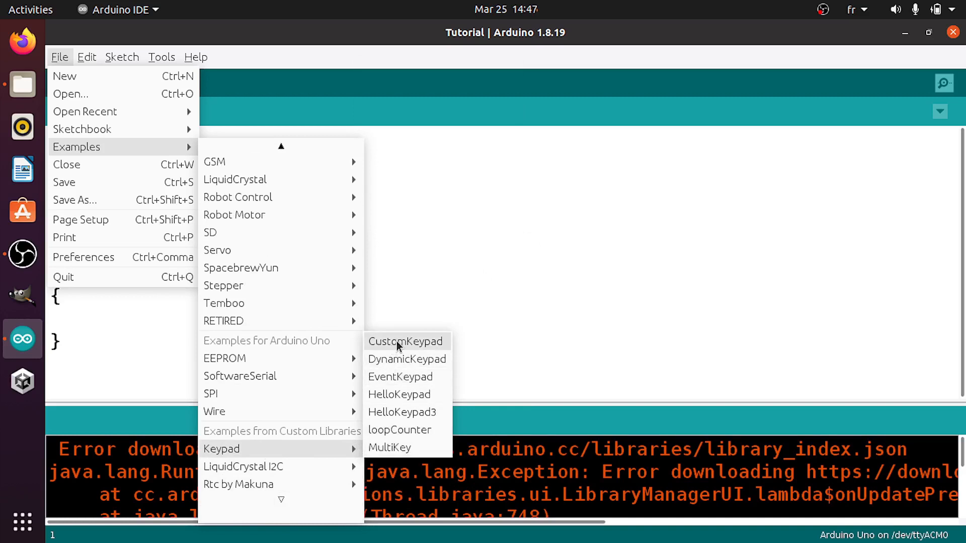
left_click(406, 341)
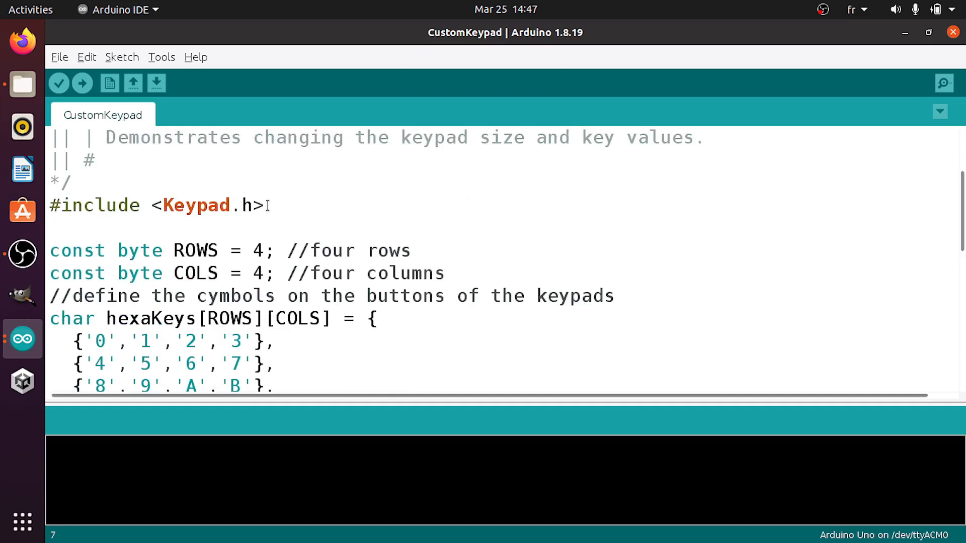
left_click_drag(129, 205, 265, 205)
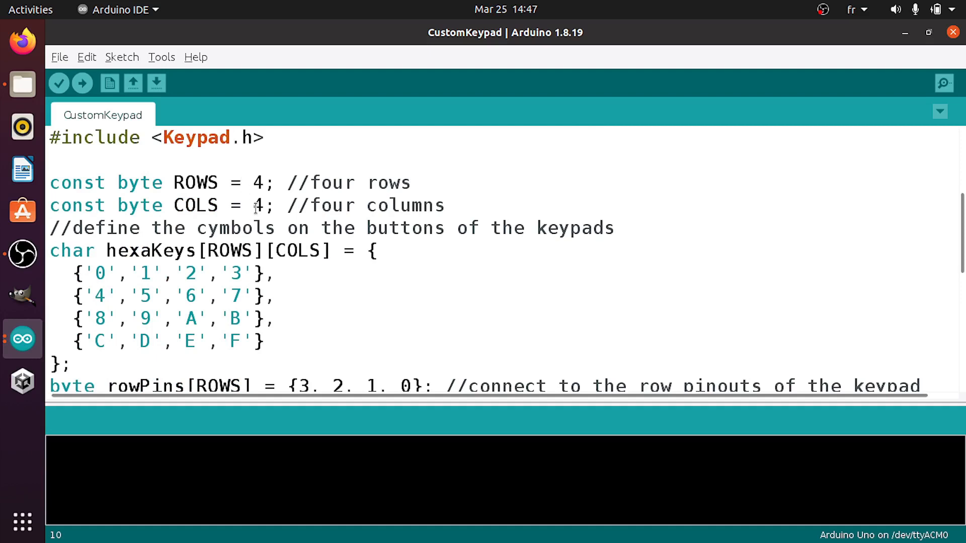
left_click(265, 183)
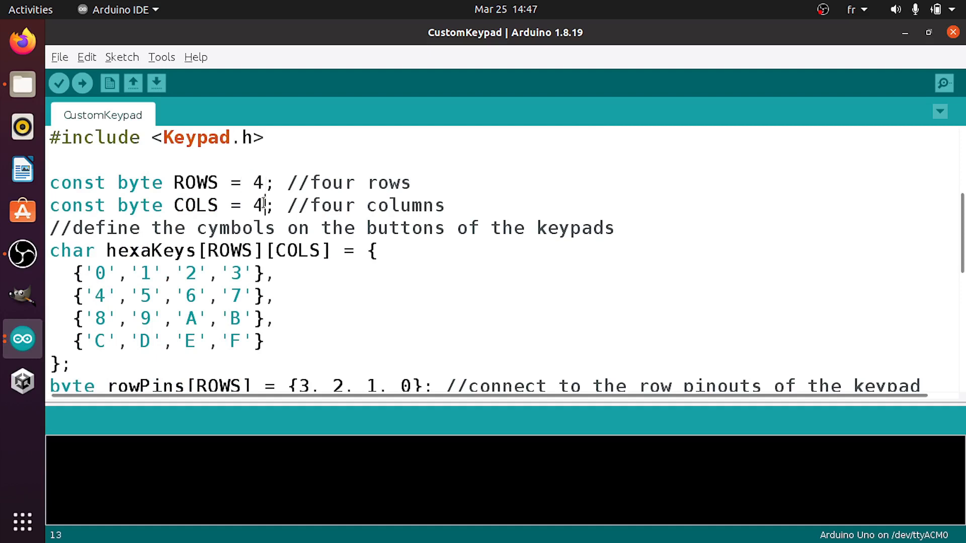
scroll("down", 3)
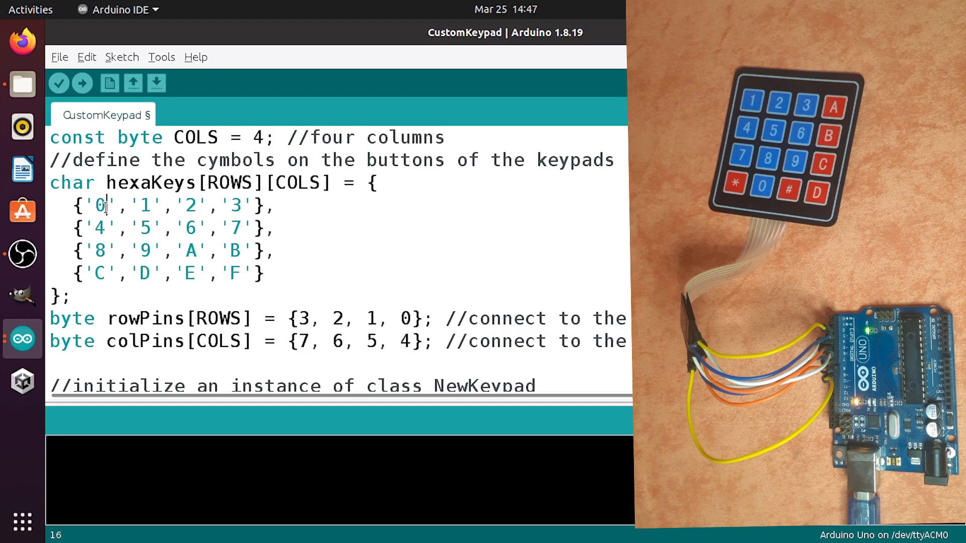
Step: Edit the hexaKeys rows to 1 2 3 A, 4 5 6 B, 7 8 9 C, * 0 # D
type("1")
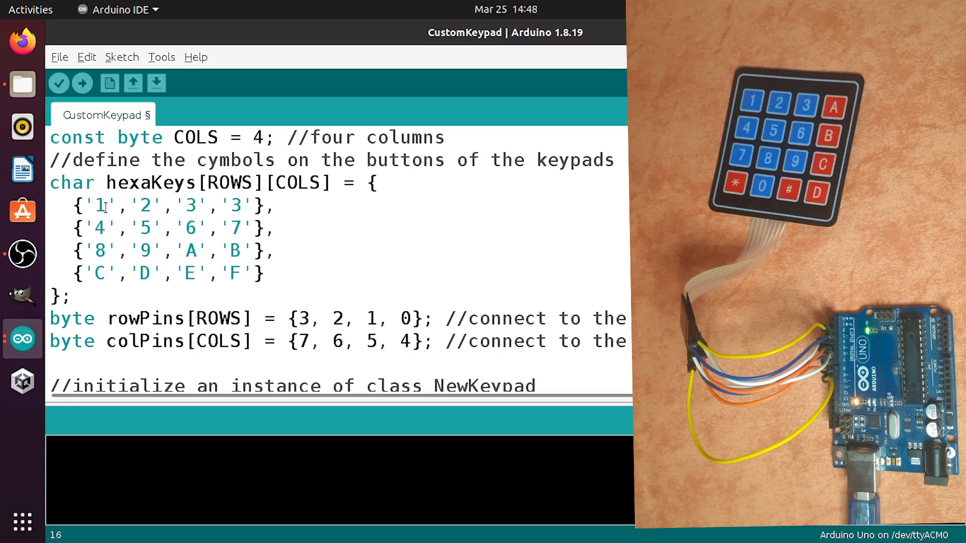
key("Backspace")
type("A")
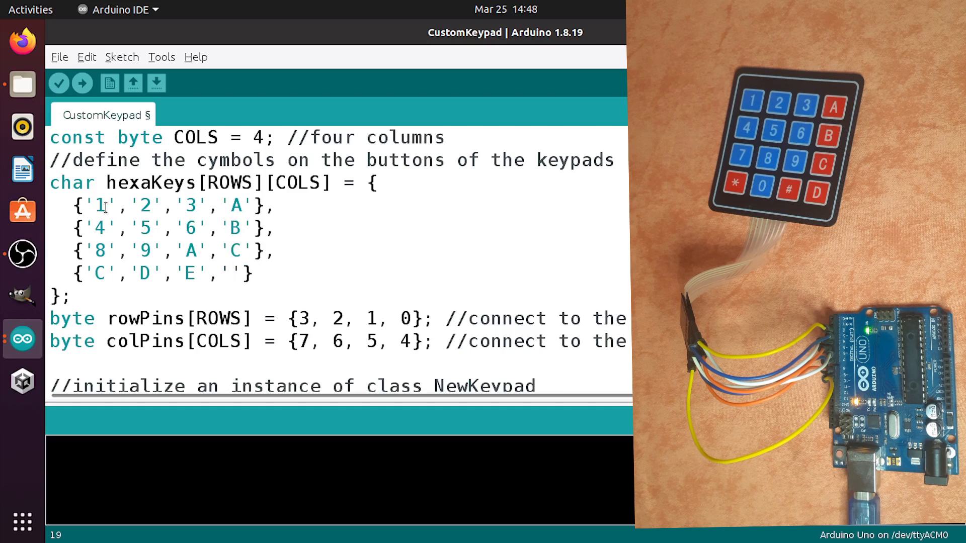
type("D")
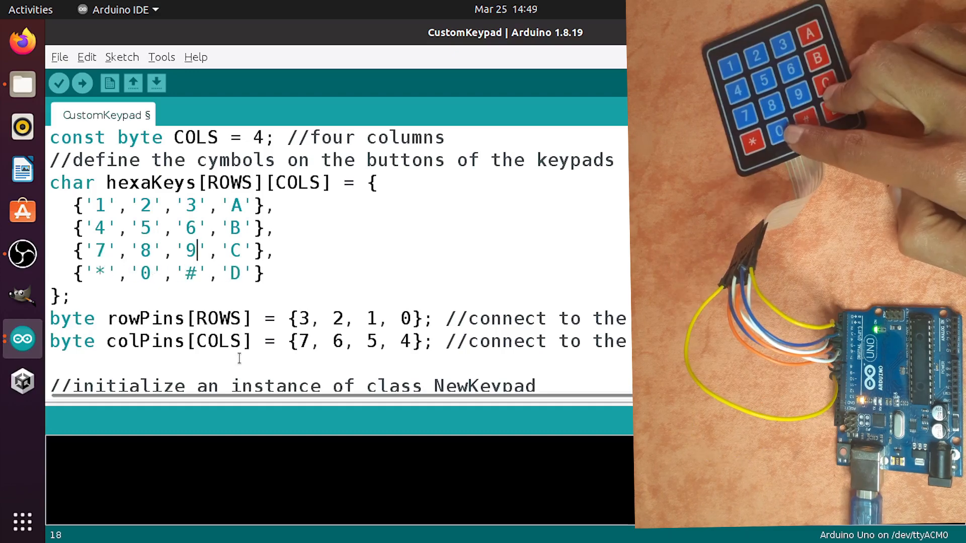
Step: Set row pins to 9, 8, 7, 6 and column pins to 5, 4, 3, 2
scroll("down", 3)
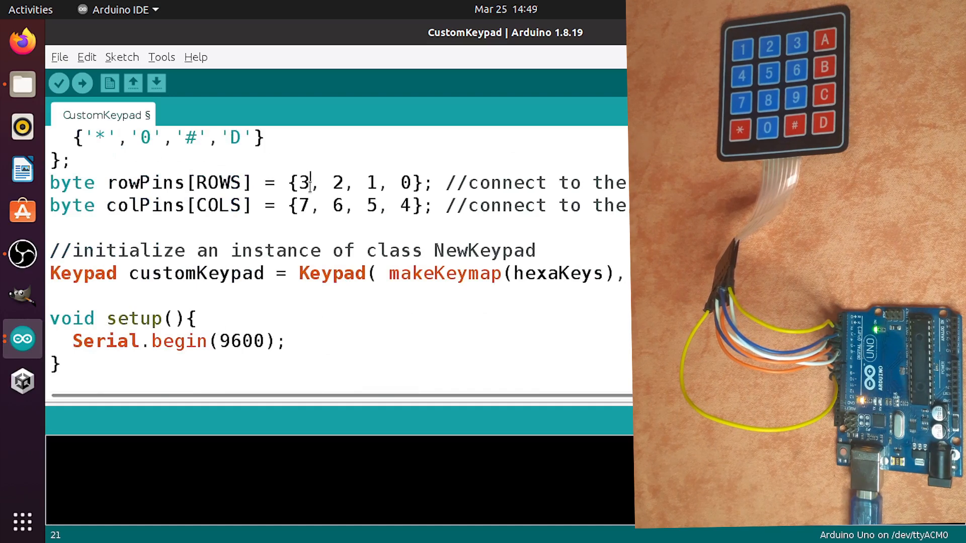
type("9")
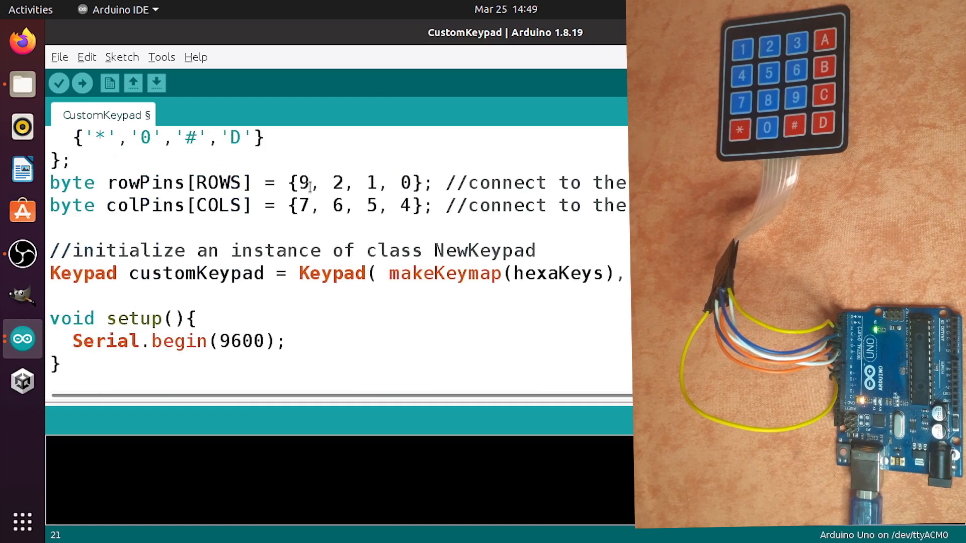
type("8")
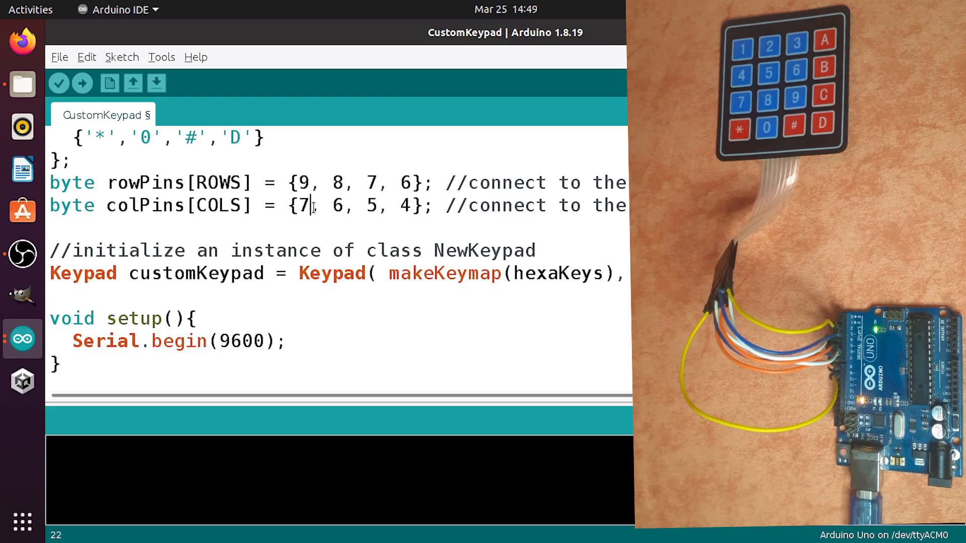
type("5")
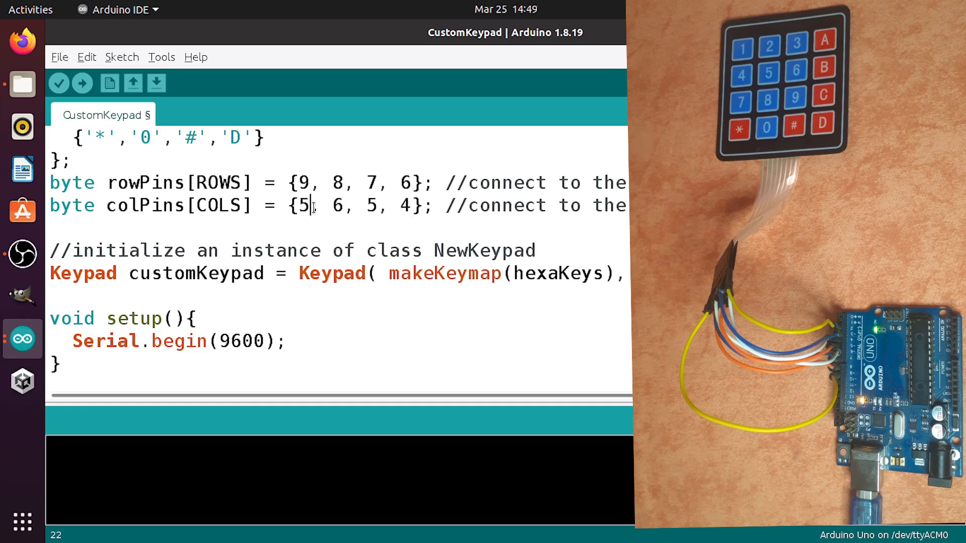
type("4")
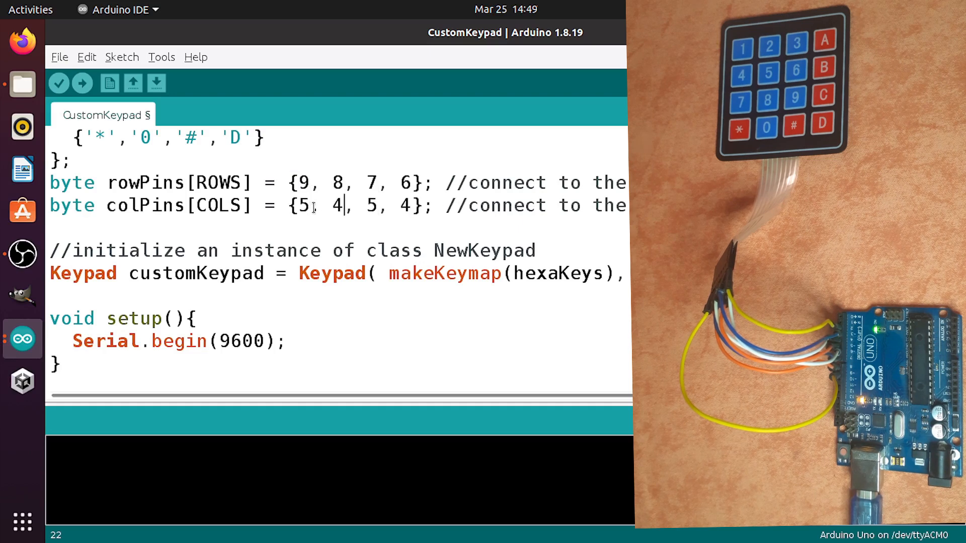
key("BackSpace")
type("3")
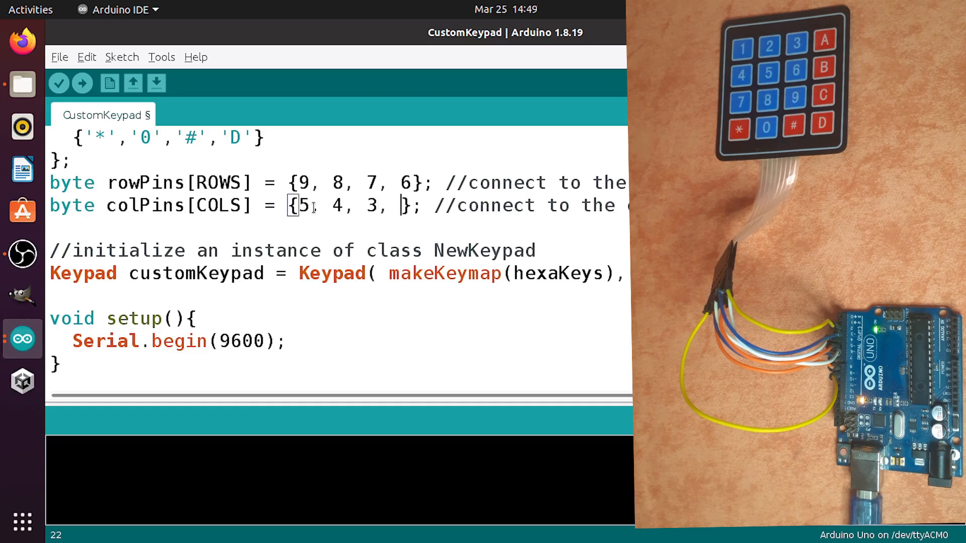
type("2")
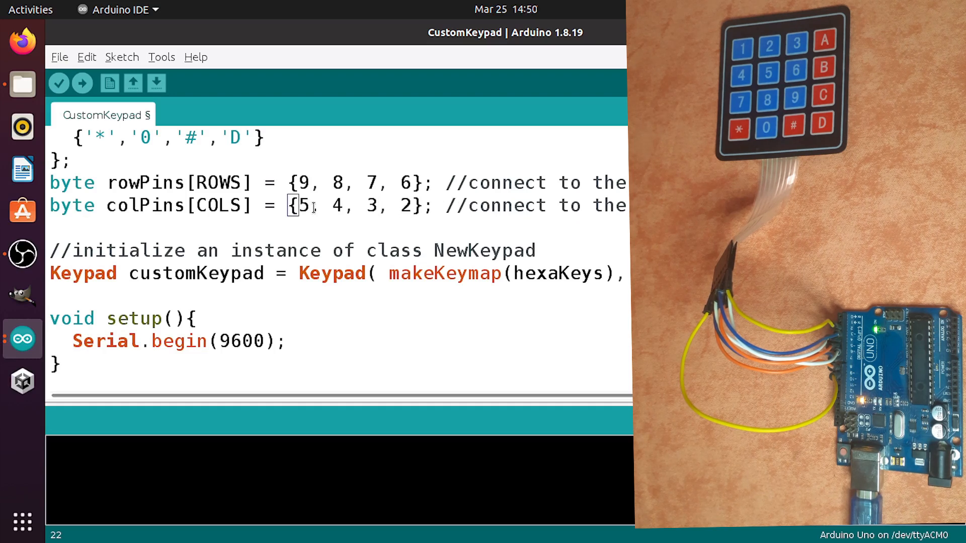
left_click(412, 206)
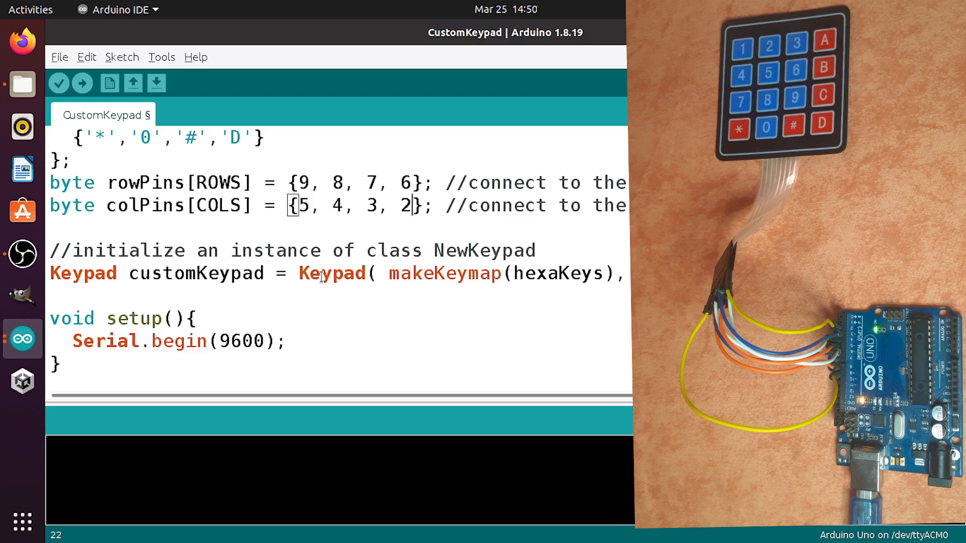
double_click(330, 272)
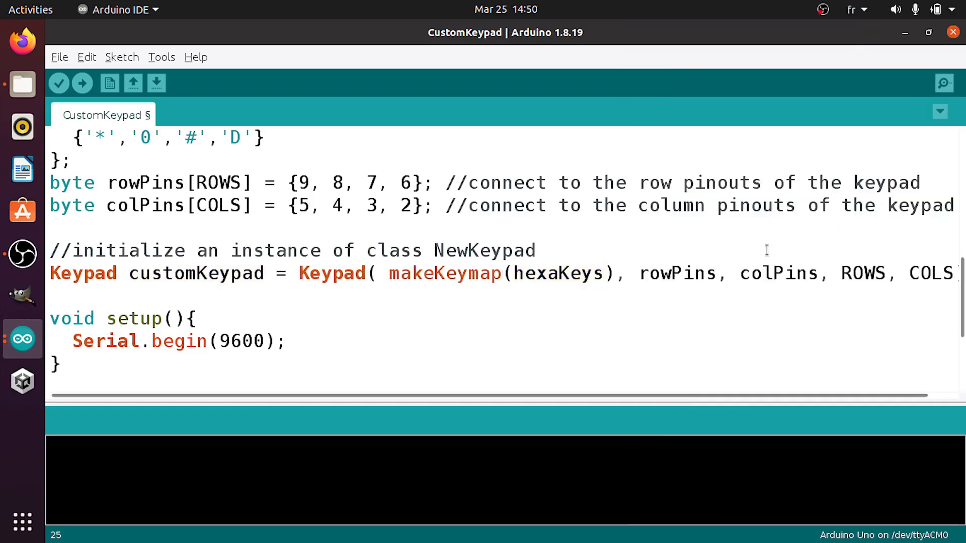
double_click(863, 273)
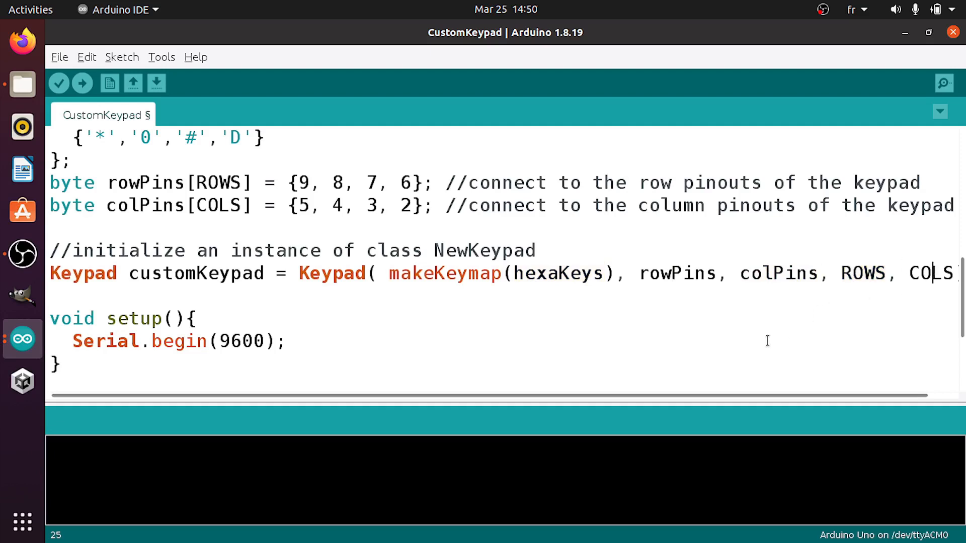
Step: Replace customKey with c in the declaration, if condition and Serial.println
scroll("down", 3)
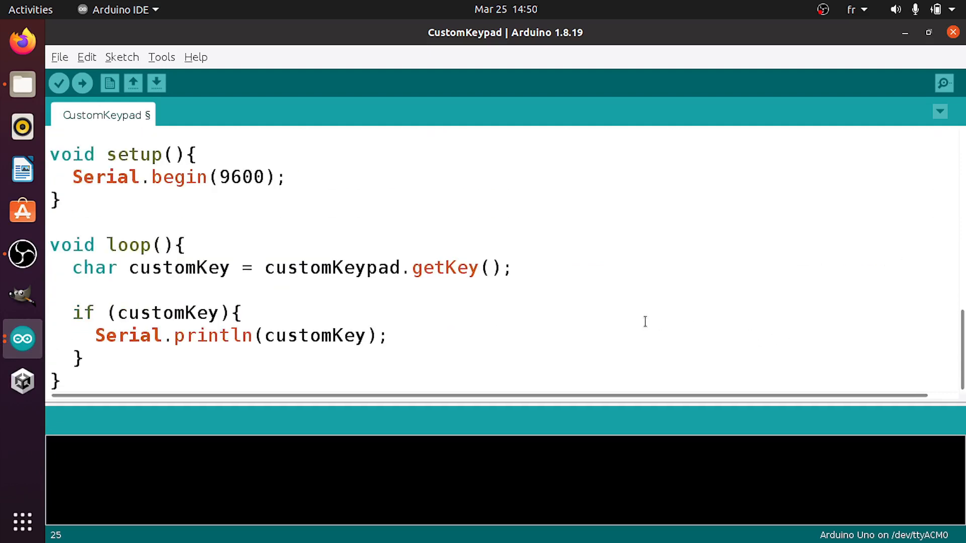
double_click(445, 267)
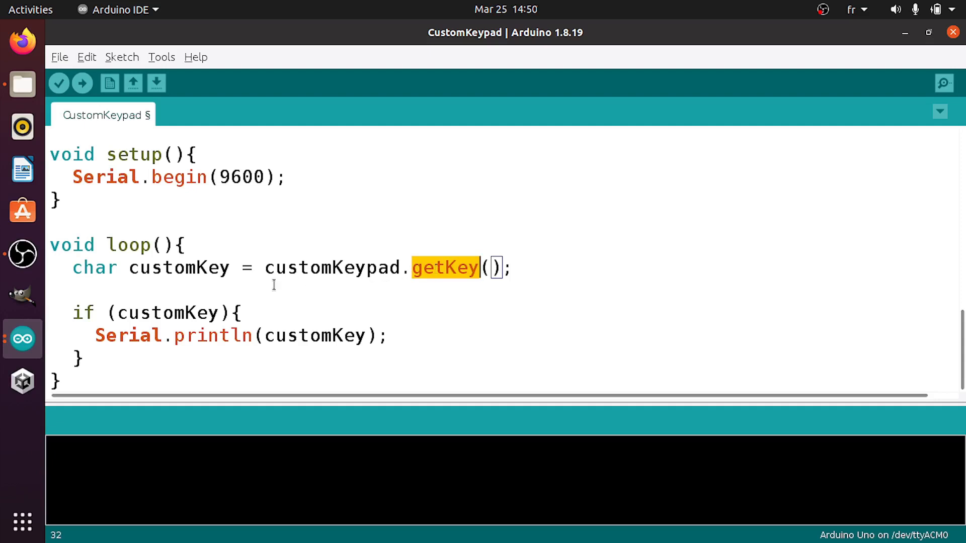
double_click(178, 267)
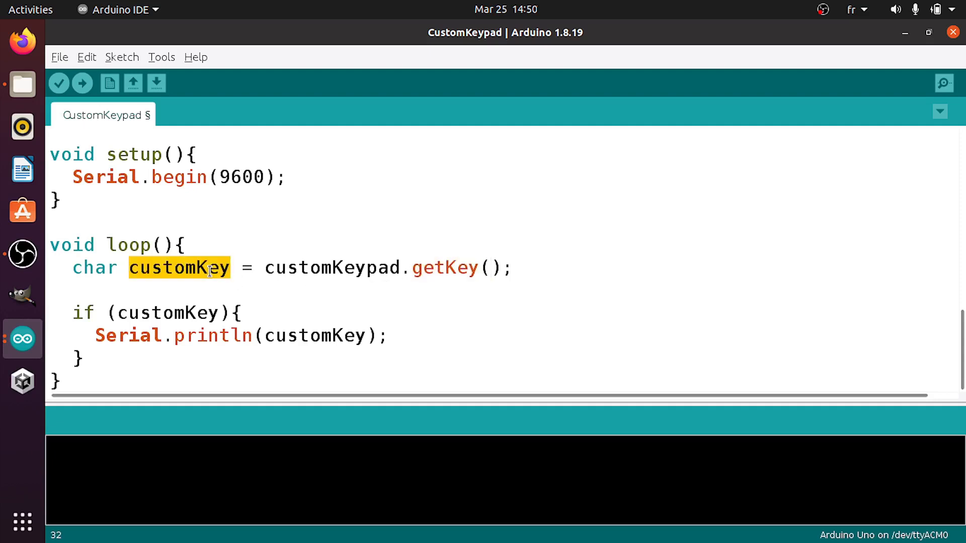
mouse_move(179, 267)
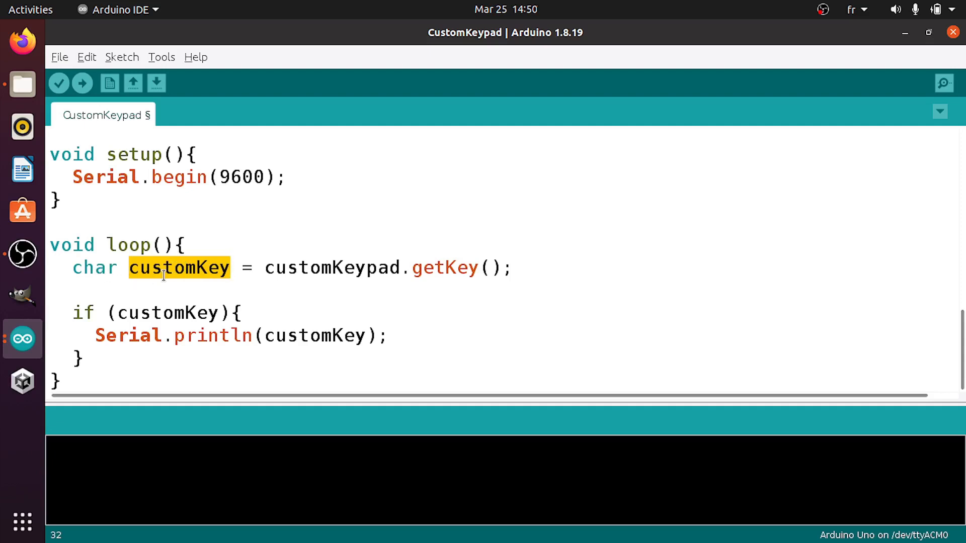
type("c")
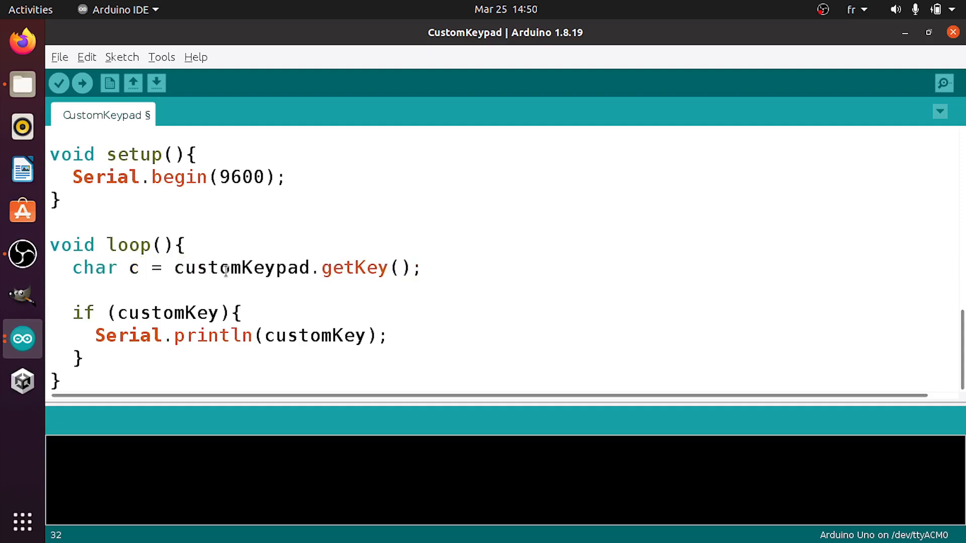
double_click(354, 267)
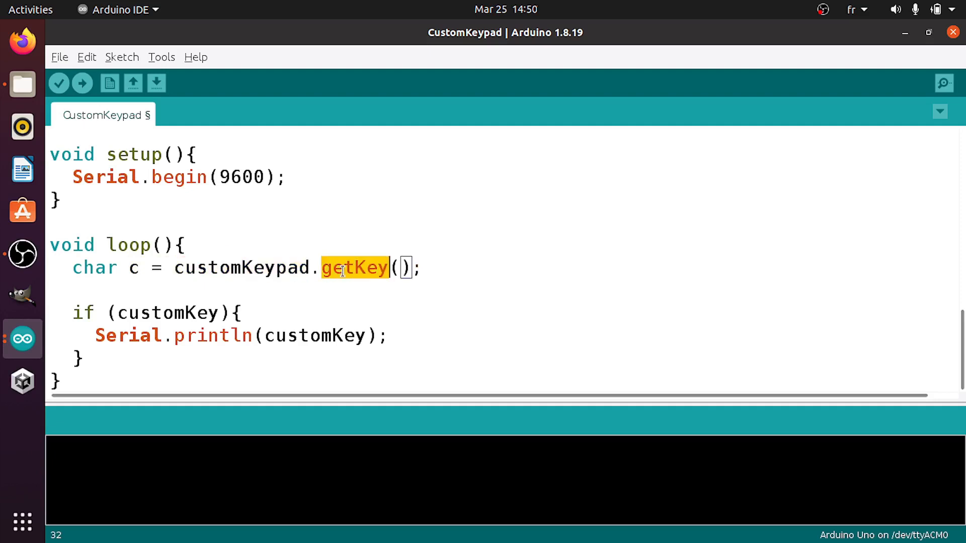
double_click(241, 267)
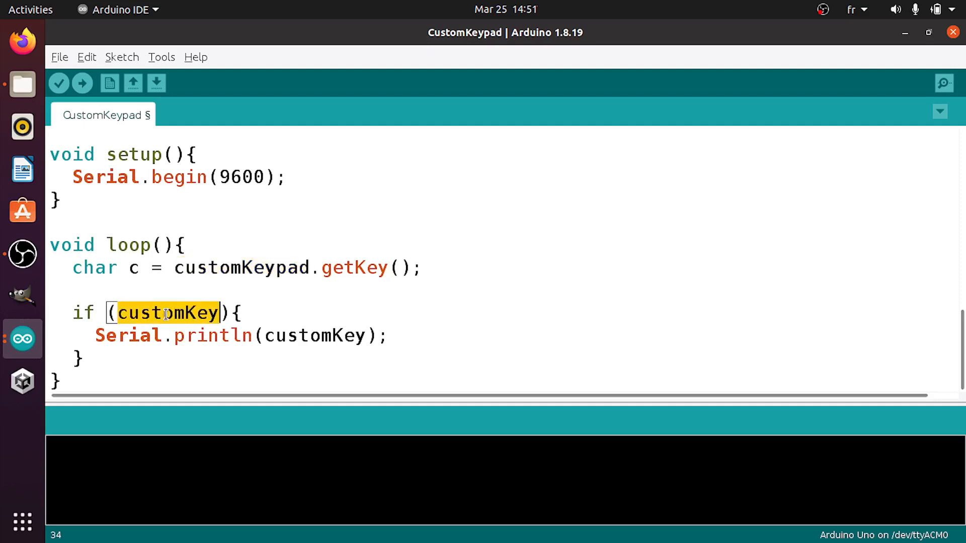
type("c){")
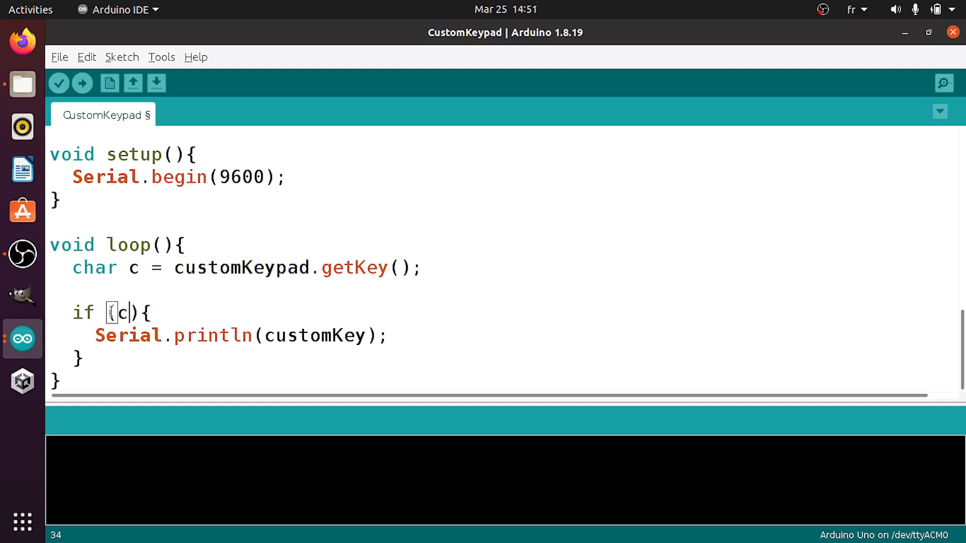
double_click(314, 336)
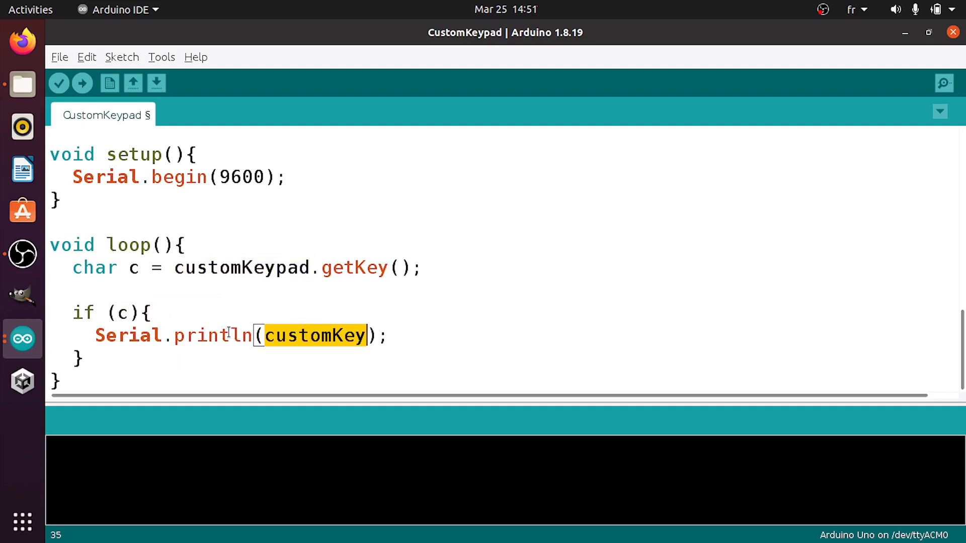
type("c")
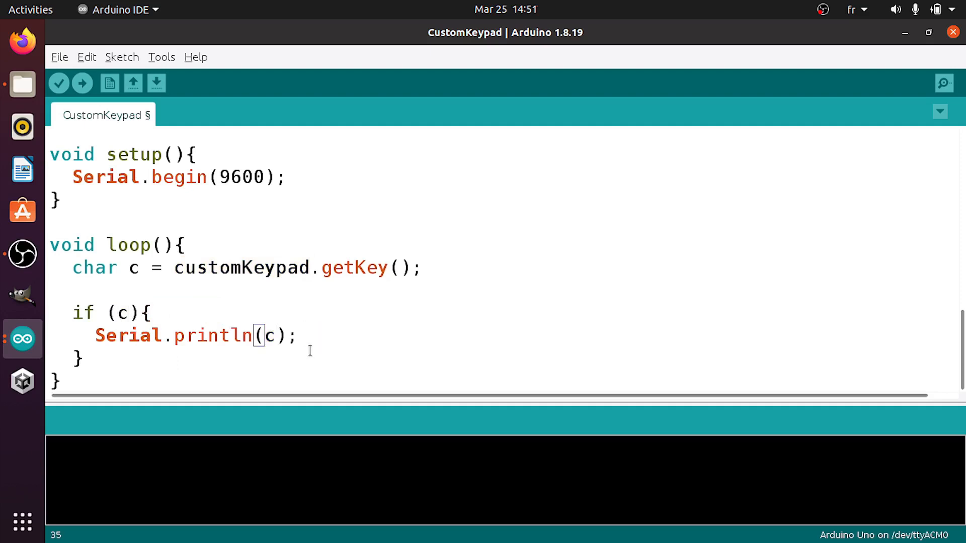
double_click(131, 267)
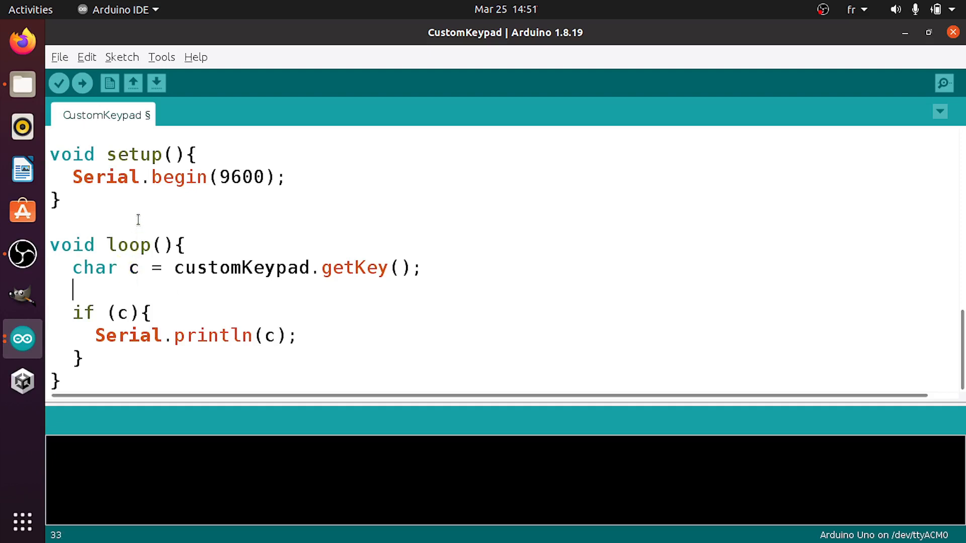
Step: Upload the sketch to the Arduino Uno and confirm Serial.begin uses 9600 baud
left_click(81, 83)
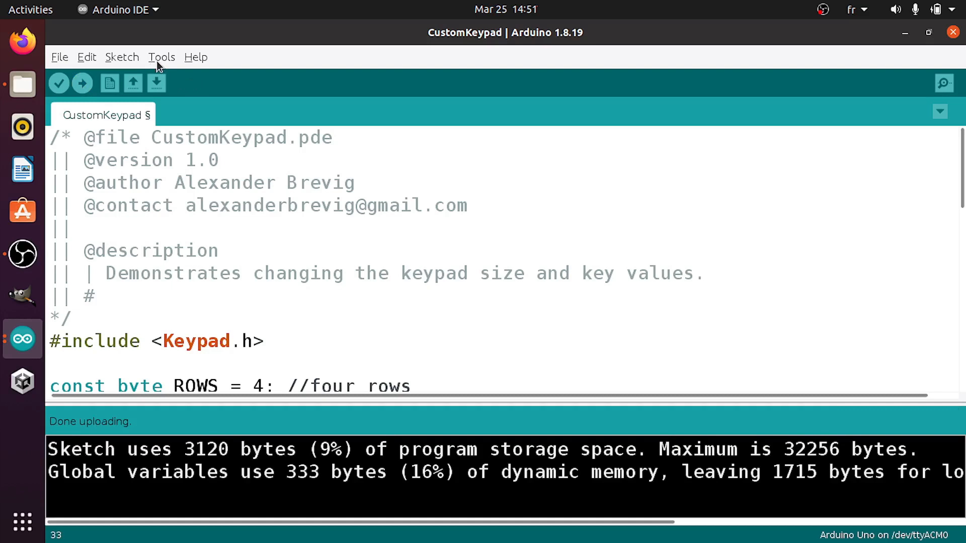
left_click(162, 57)
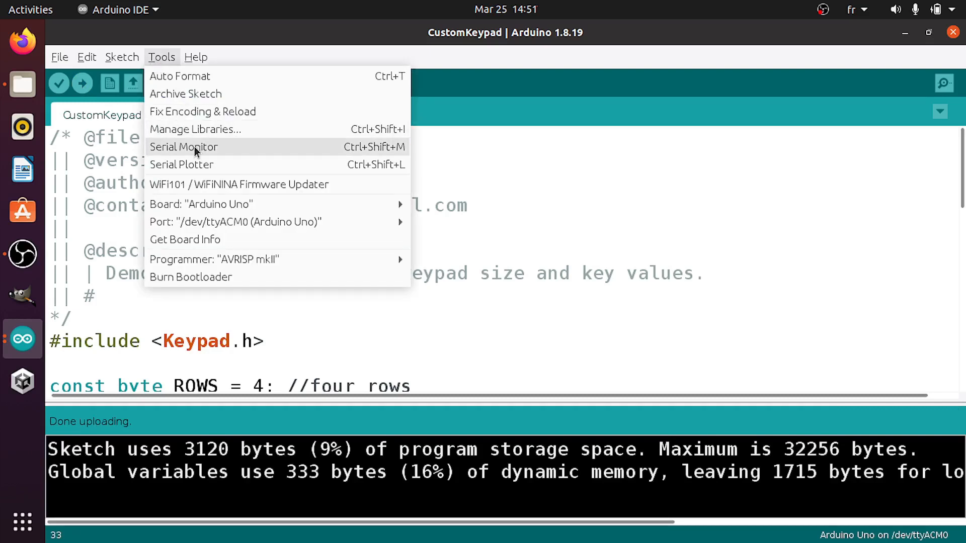
left_click(183, 147)
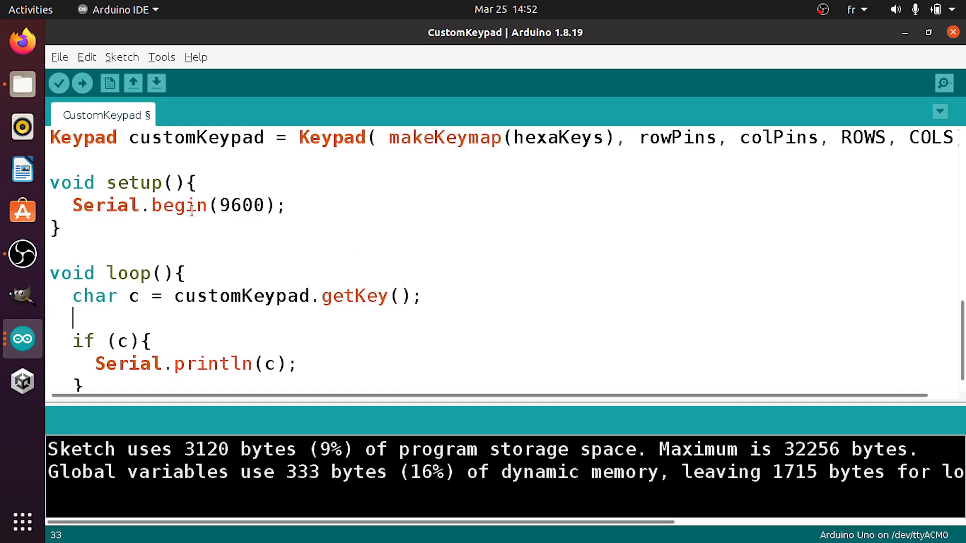
double_click(105, 205)
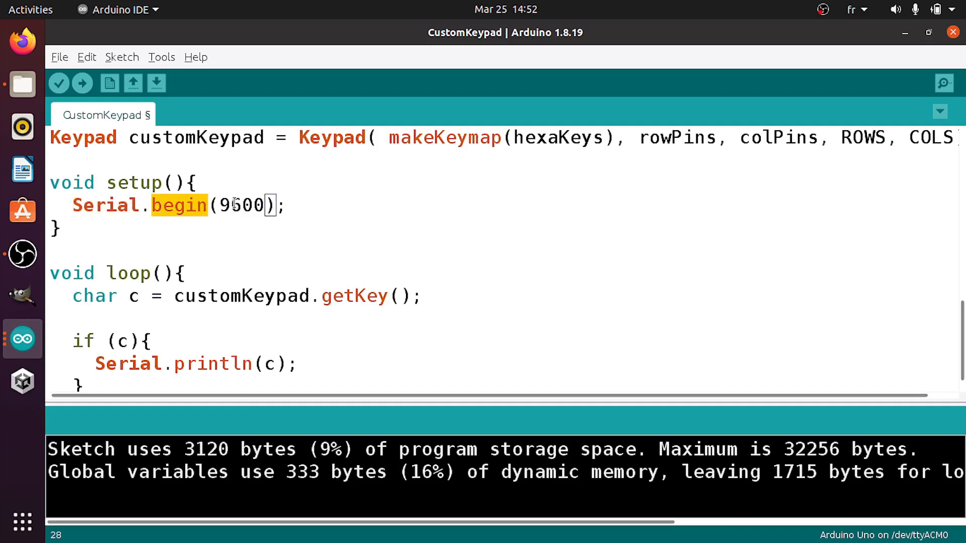
Step: Open the Serial Monitor from the Tools menu
left_click(162, 57)
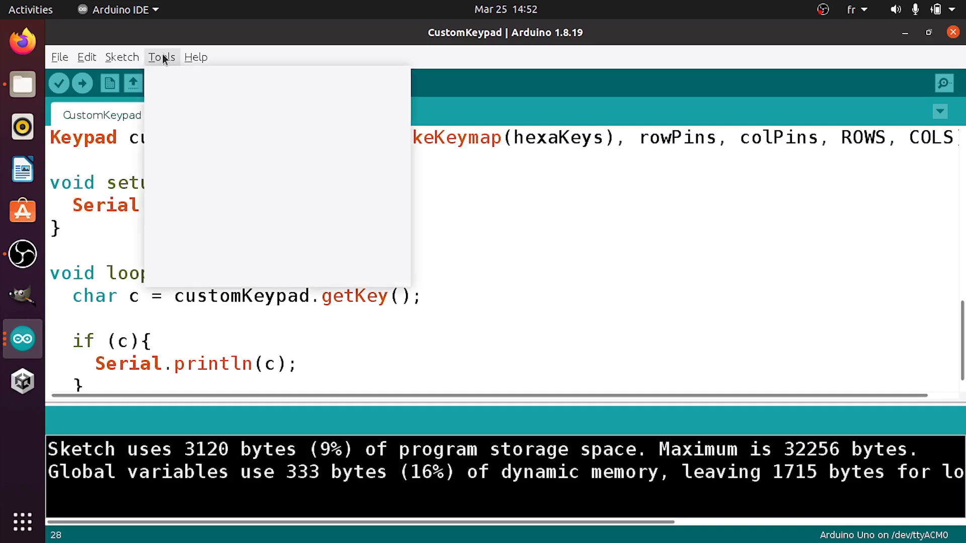
left_click(161, 57)
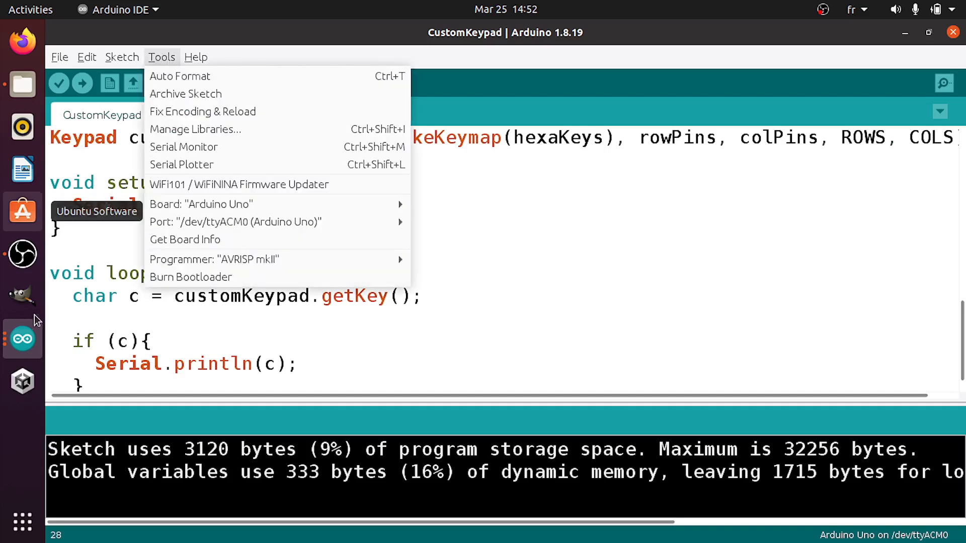
left_click(184, 146)
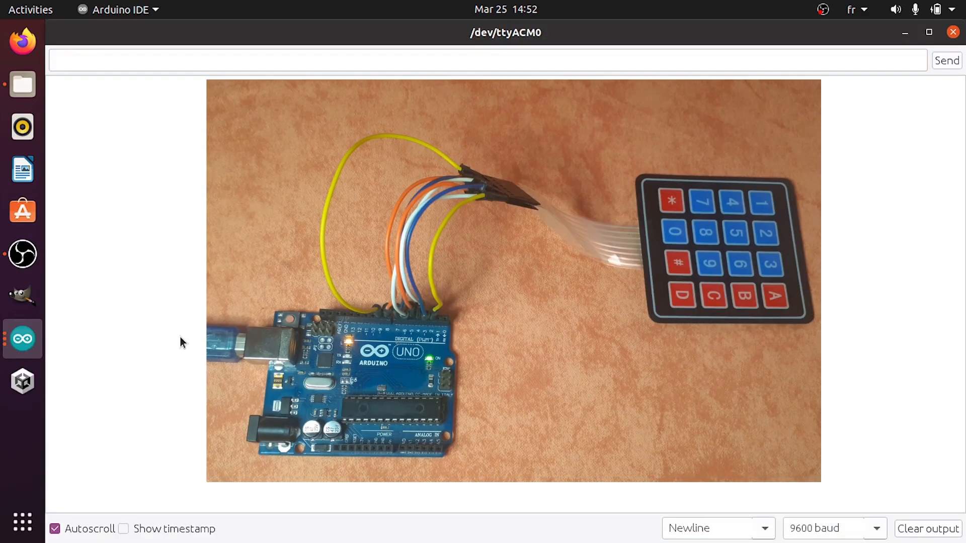